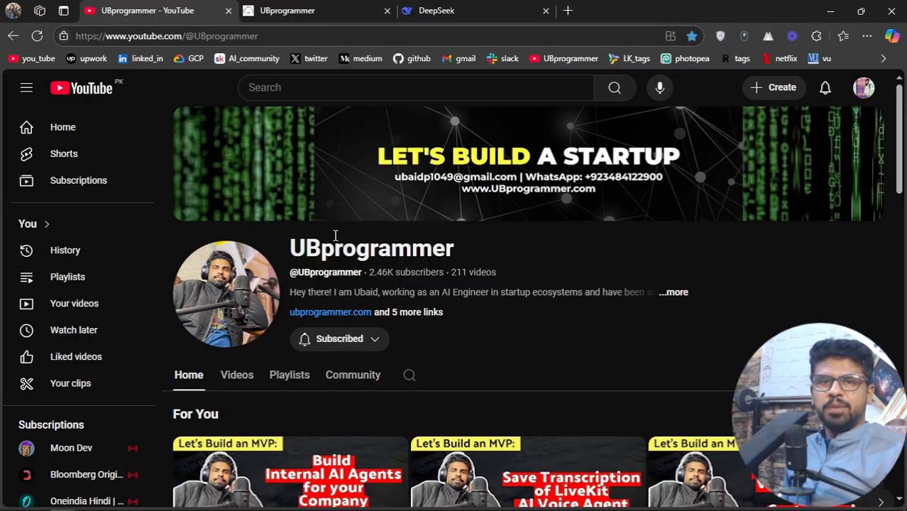
- Glance at the DeepSeek and YouTube browser tabs, then return to the notebook
{"action": "left_click", "coordinate": [447, 11]}
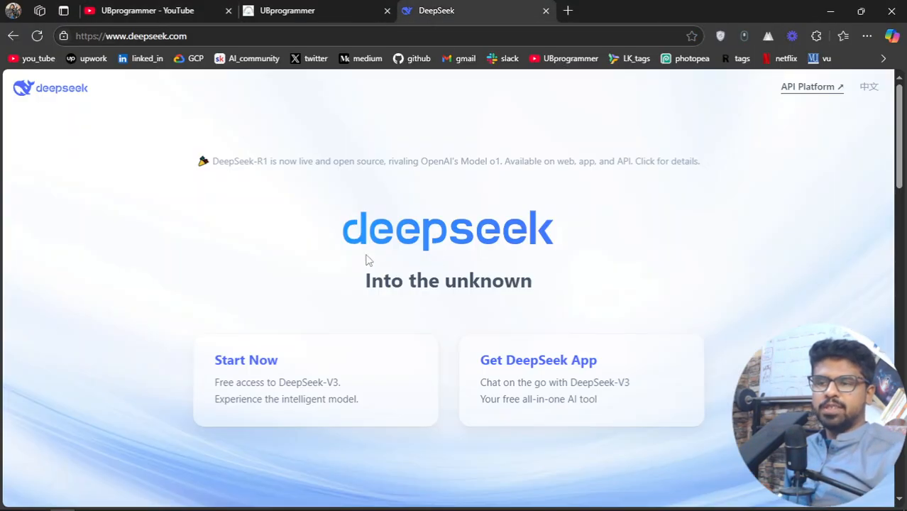
{"action": "mouse_move", "coordinate": [379, 250]}
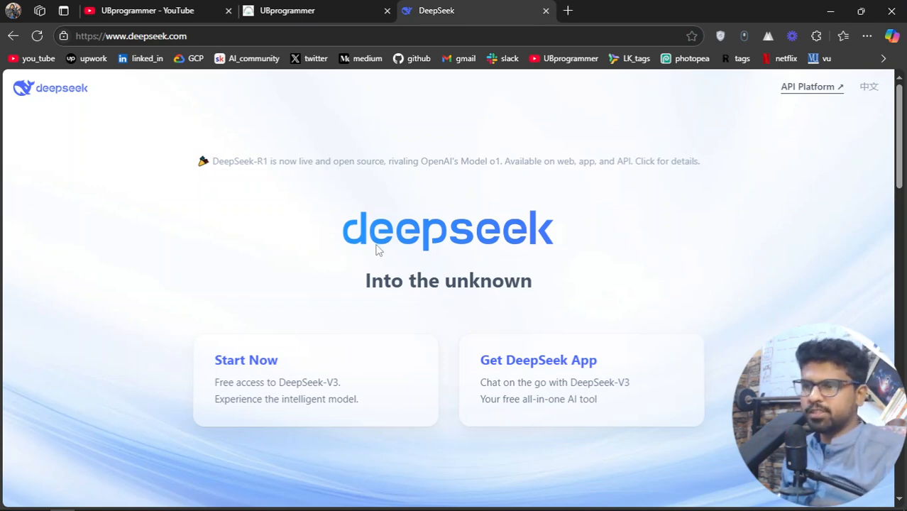
{"action": "mouse_move", "coordinate": [368, 193]}
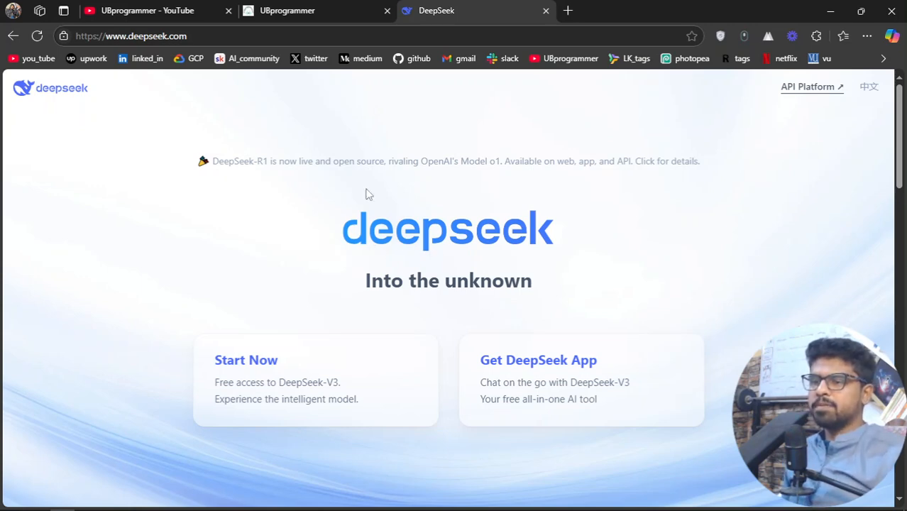
{"action": "mouse_move", "coordinate": [253, 281]}
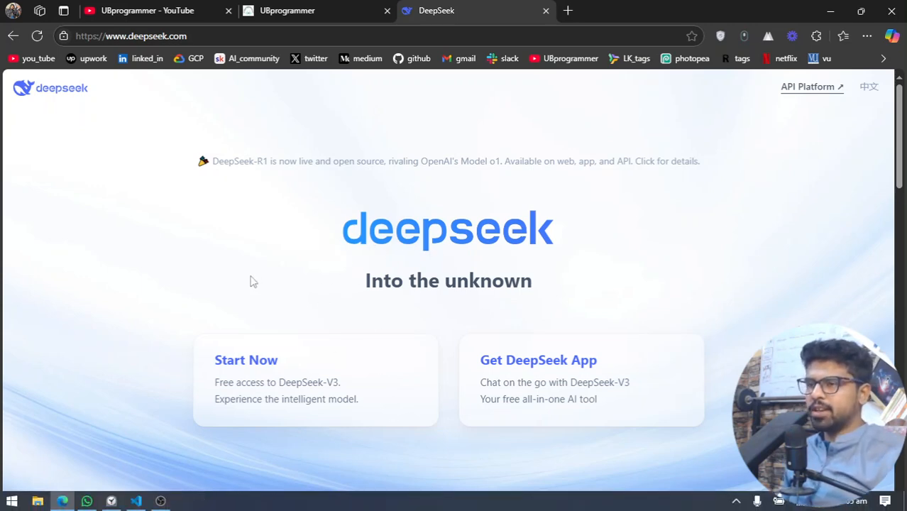
{"action": "left_click", "coordinate": [149, 10]}
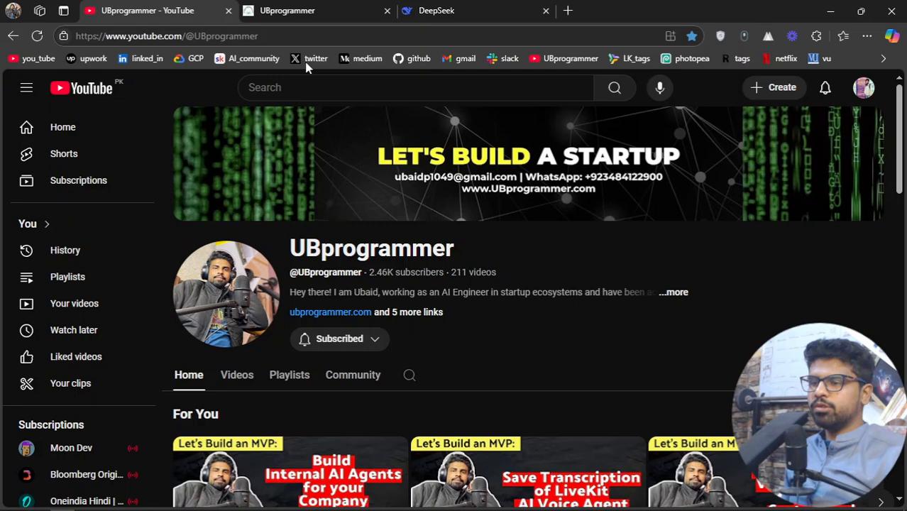
{"action": "left_click", "coordinate": [432, 10]}
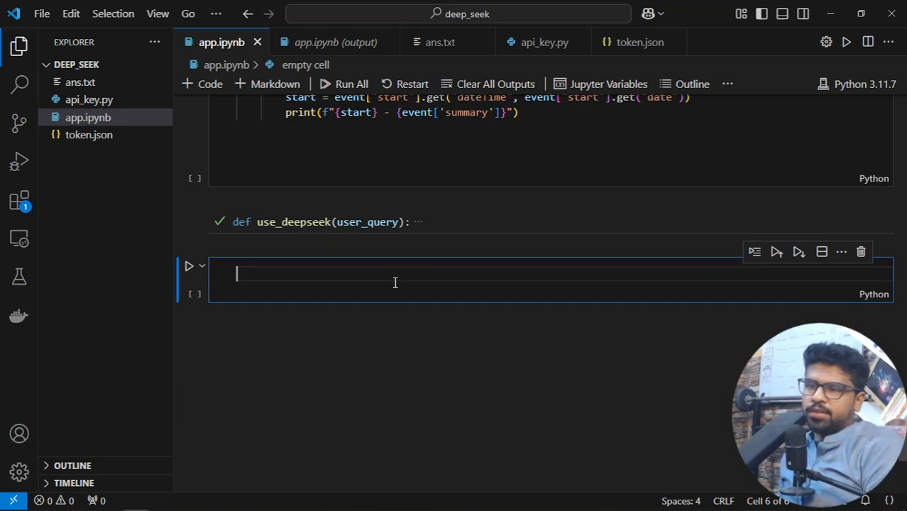
- Type use_deepseek("what are my upcoming meetings") in the new cell using autocomplete
{"action": "type", "text": "use"}
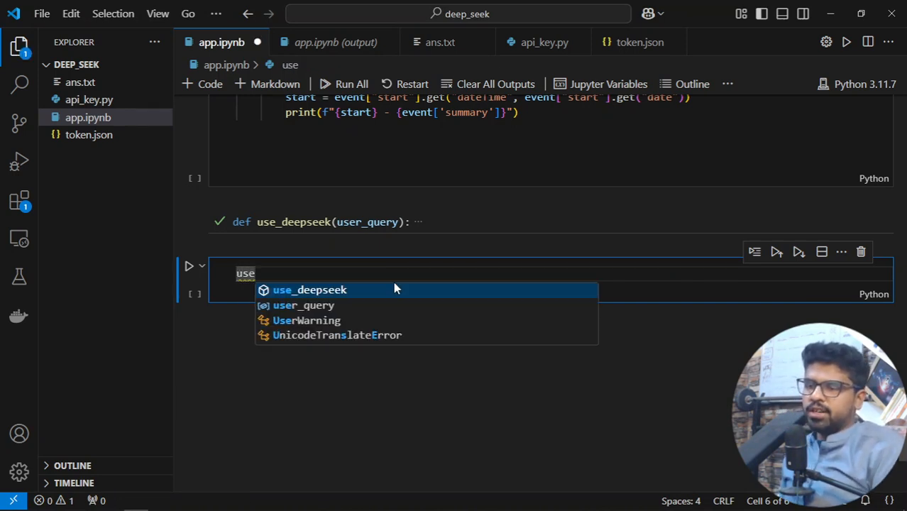
{"action": "key", "text": "Tab"}
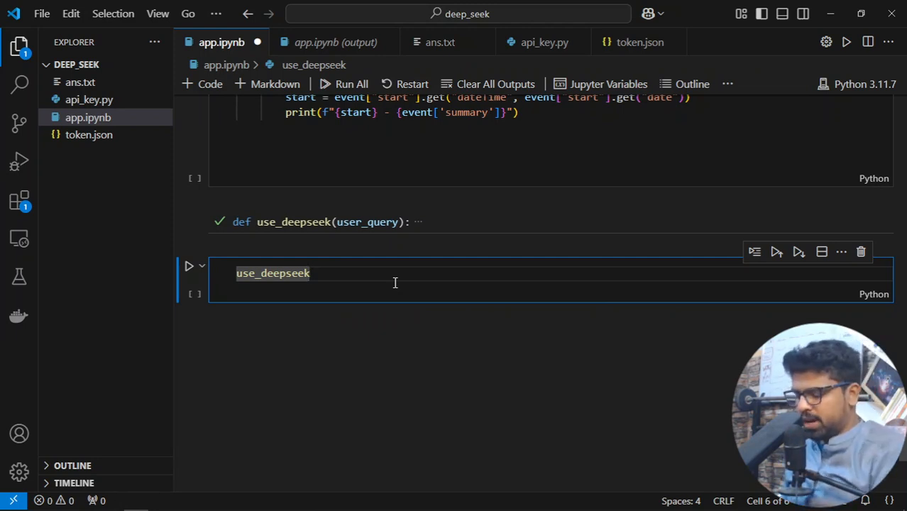
{"action": "type", "text": "()"}
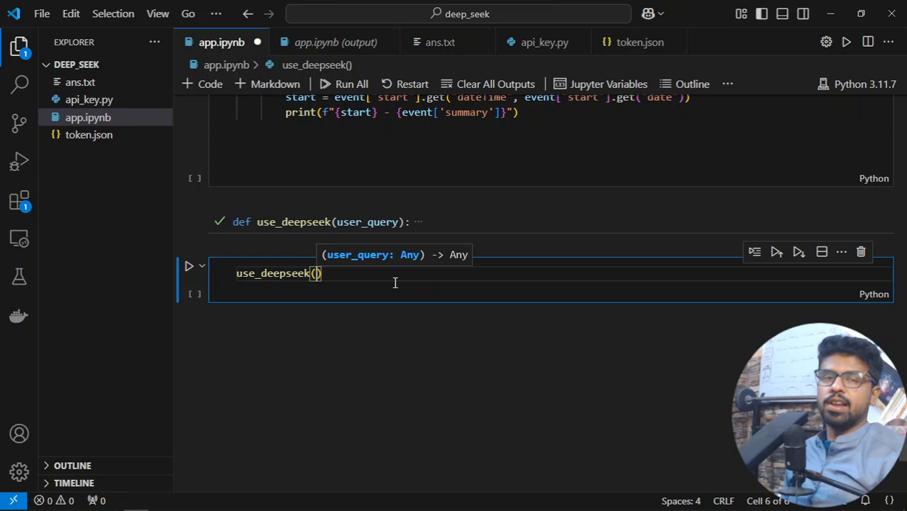
{"action": "type", "text": "\"\""}
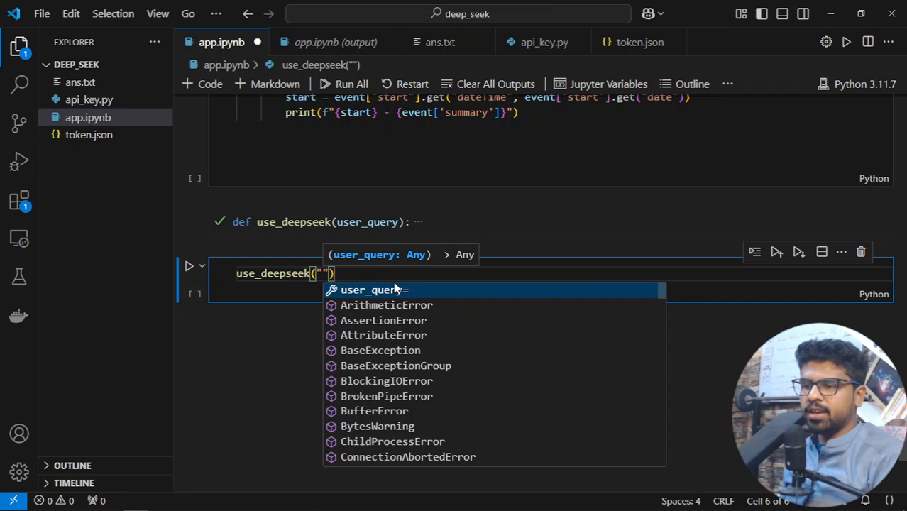
{"action": "type", "text": "what"}
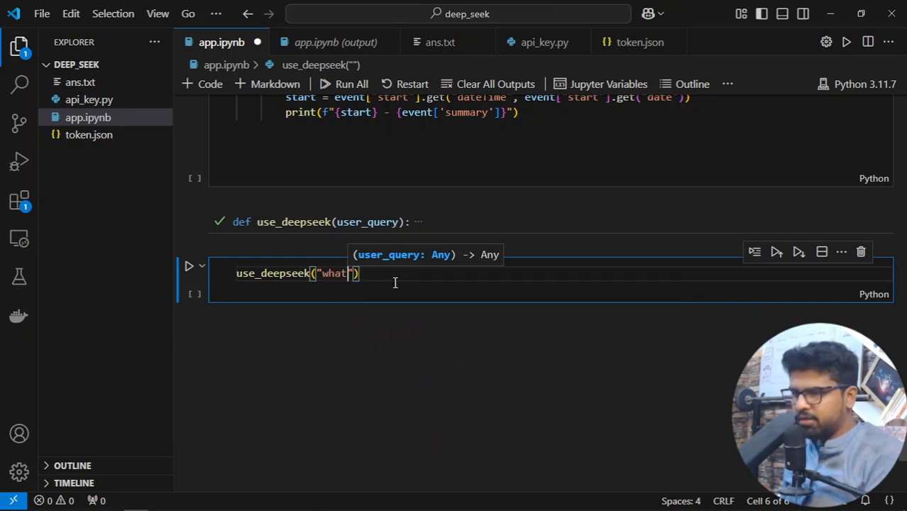
{"action": "type", "text": "are my"}
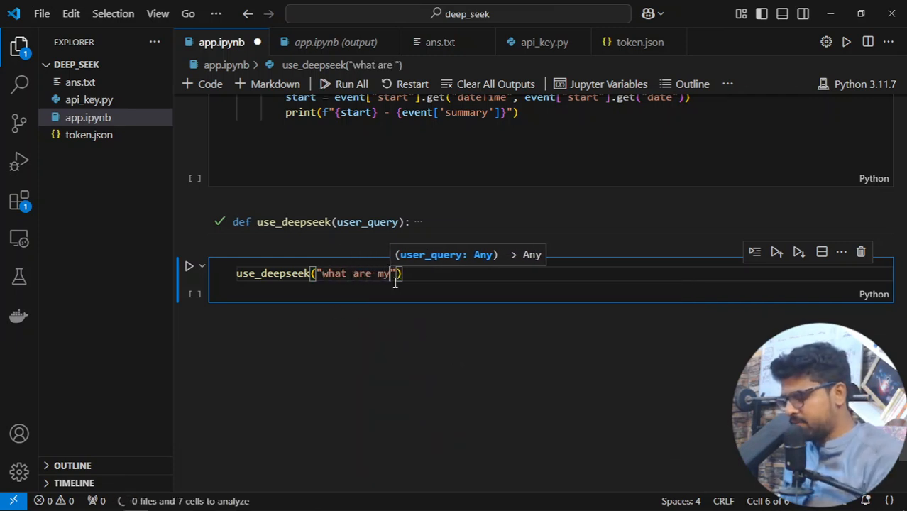
{"action": "type", "text": "upco"}
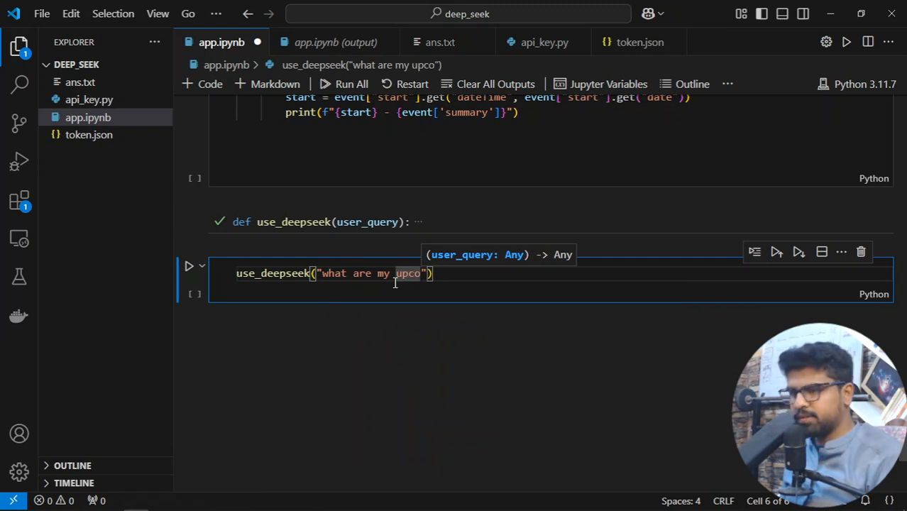
{"action": "type", "text": "ming"}
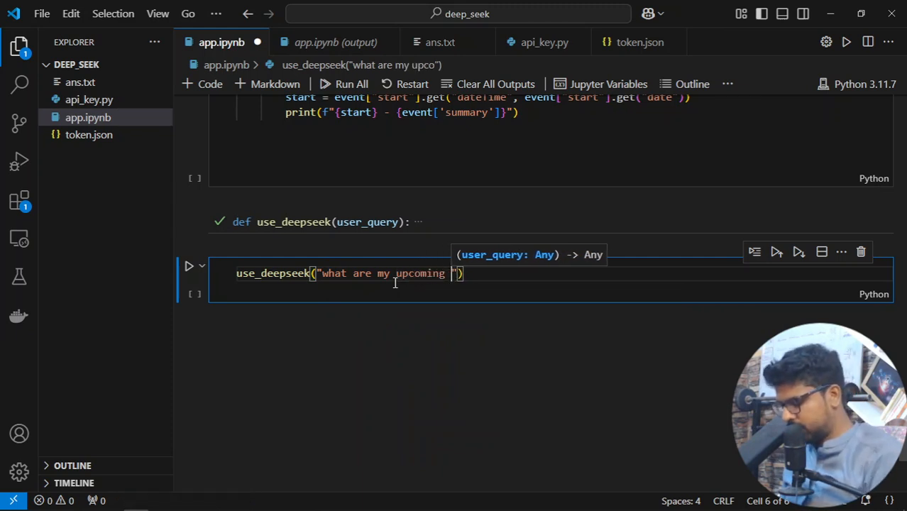
{"action": "type", "text": "meetings?"}
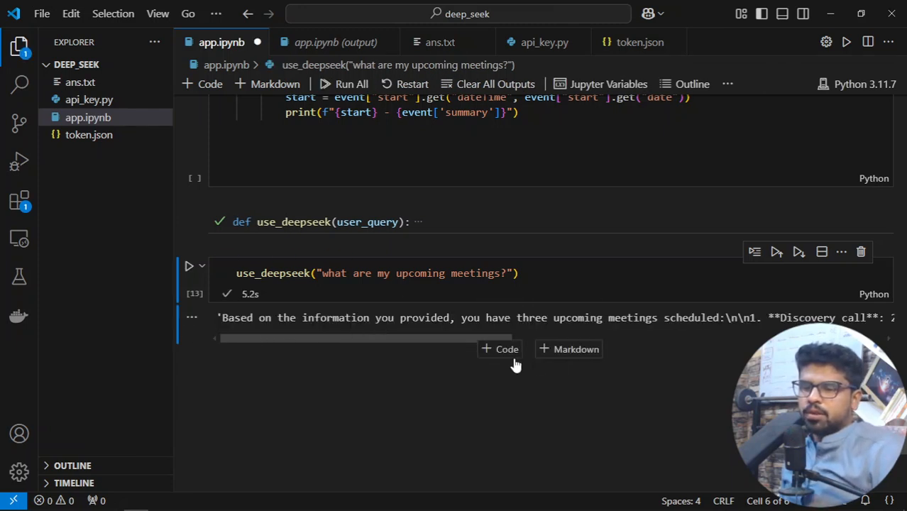
- Add a new code cell below the answer and begin typing print in it
{"action": "left_click", "coordinate": [500, 349]}
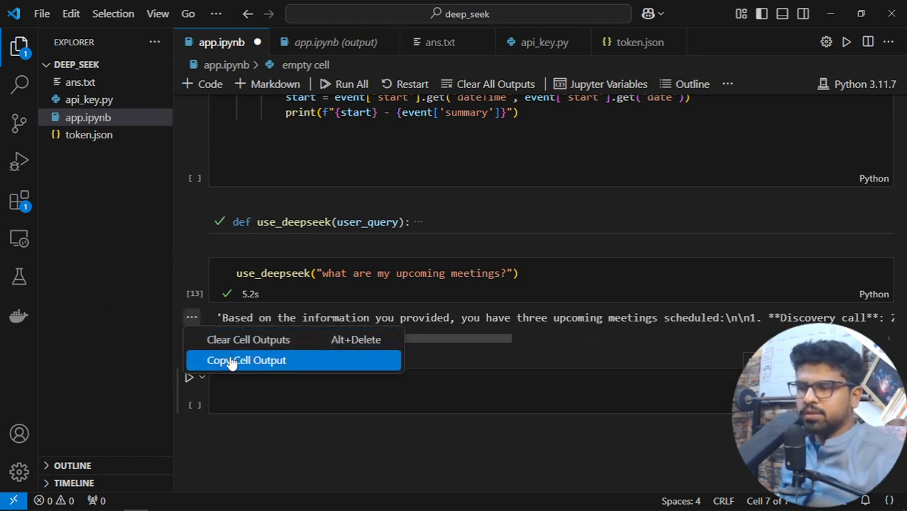
{"action": "mouse_move", "coordinate": [215, 340]}
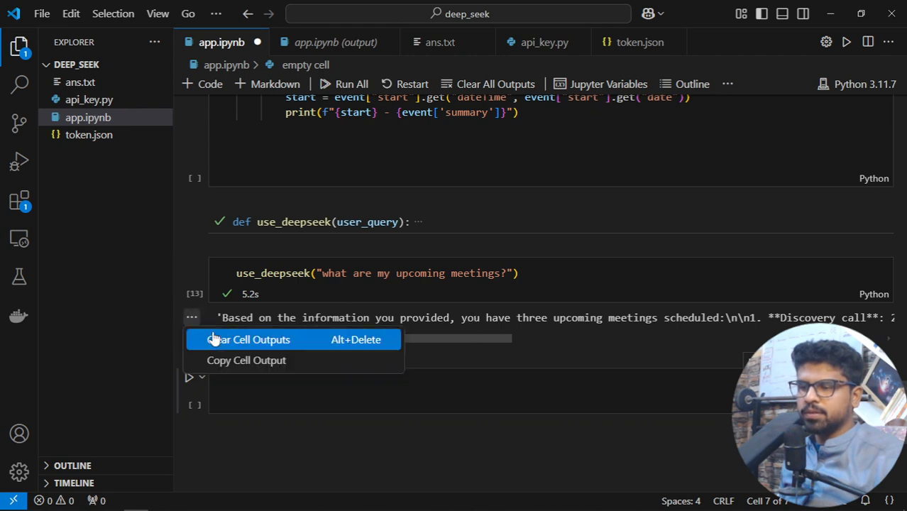
{"action": "left_click", "coordinate": [282, 392]}
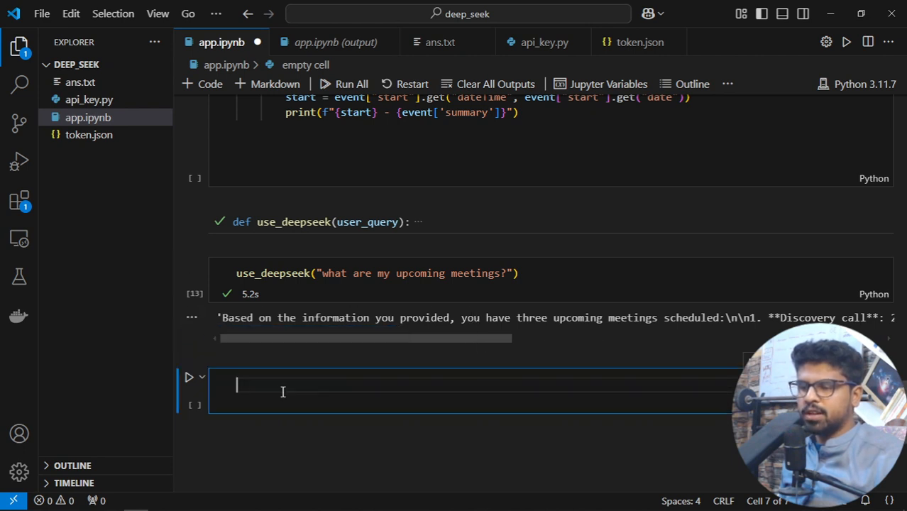
{"action": "type", "text": "print"}
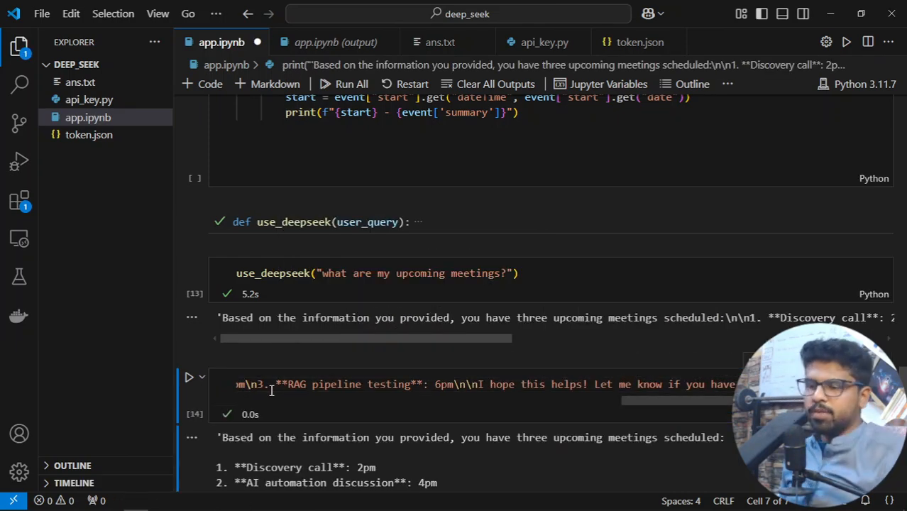
{"action": "scroll", "scroll_direction": "down", "scroll_amount": 3}
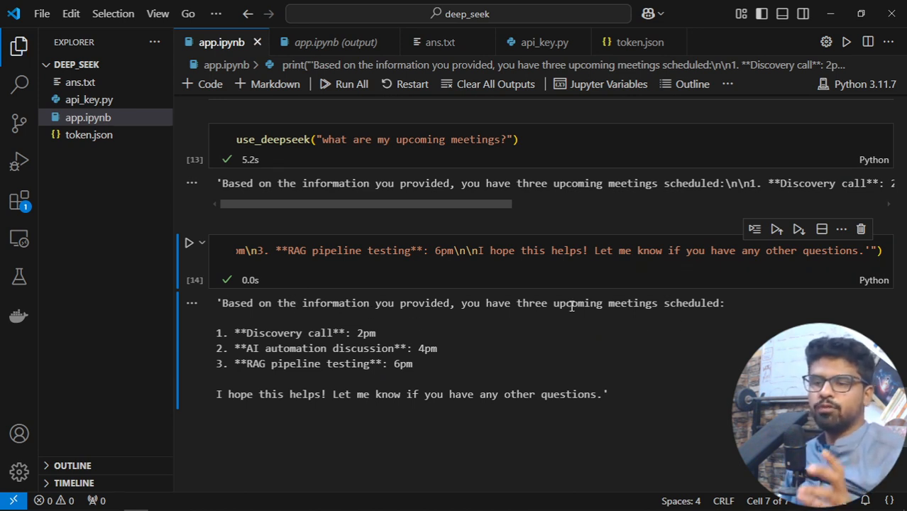
{"action": "mouse_move", "coordinate": [607, 324]}
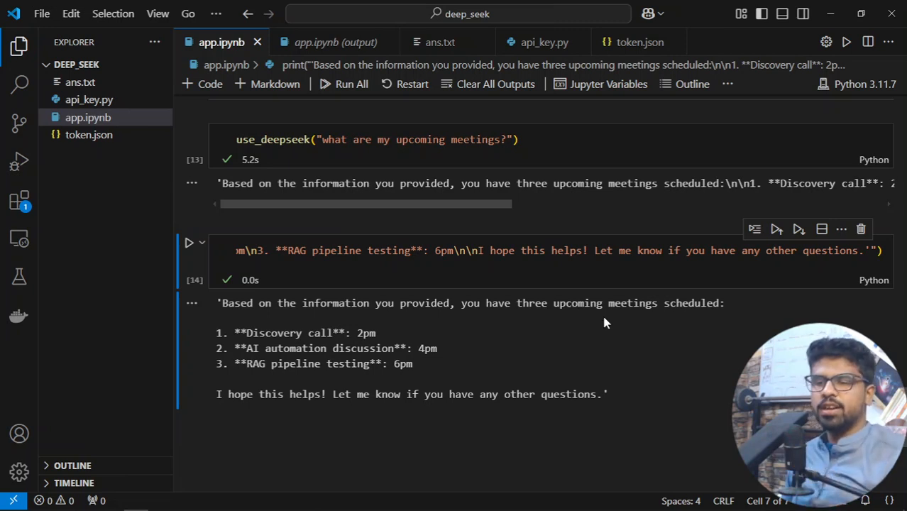
{"action": "mouse_move", "coordinate": [556, 351]}
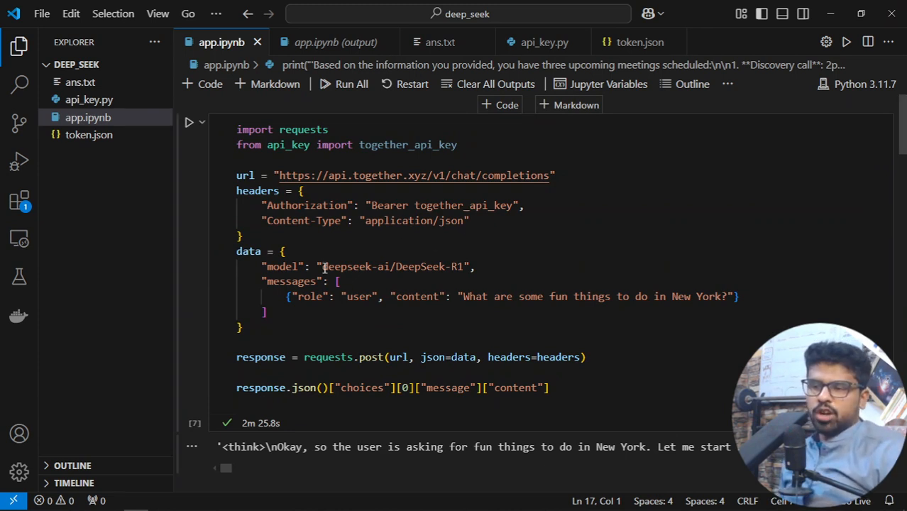
{"action": "double_click", "coordinate": [393, 266]}
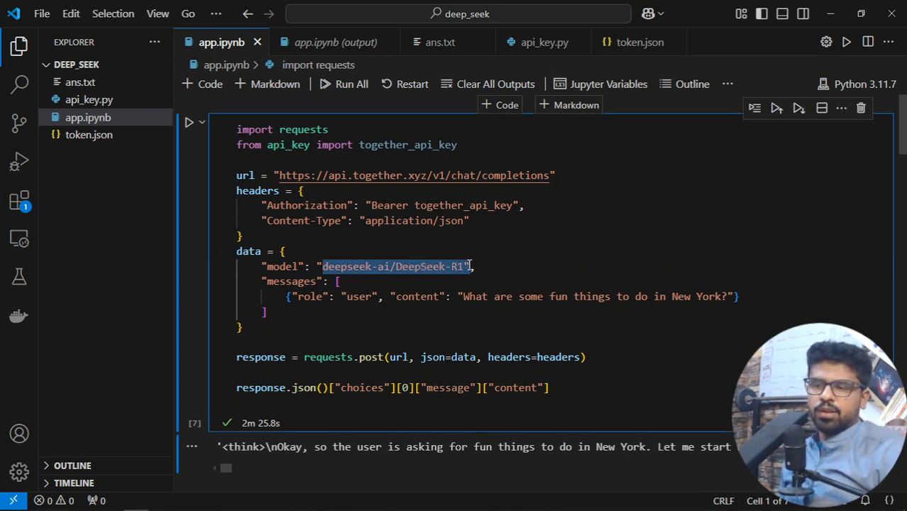
{"action": "mouse_move", "coordinate": [410, 302]}
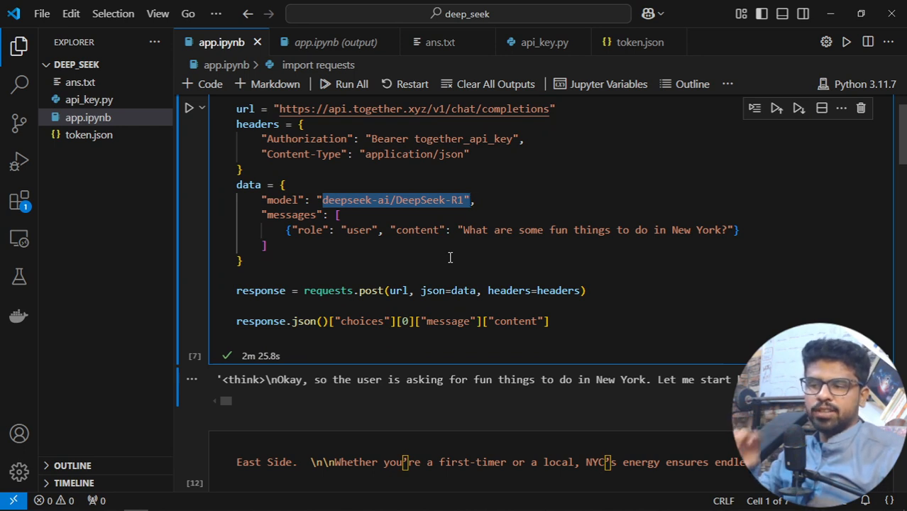
{"action": "scroll", "scroll_direction": "down", "scroll_amount": 3}
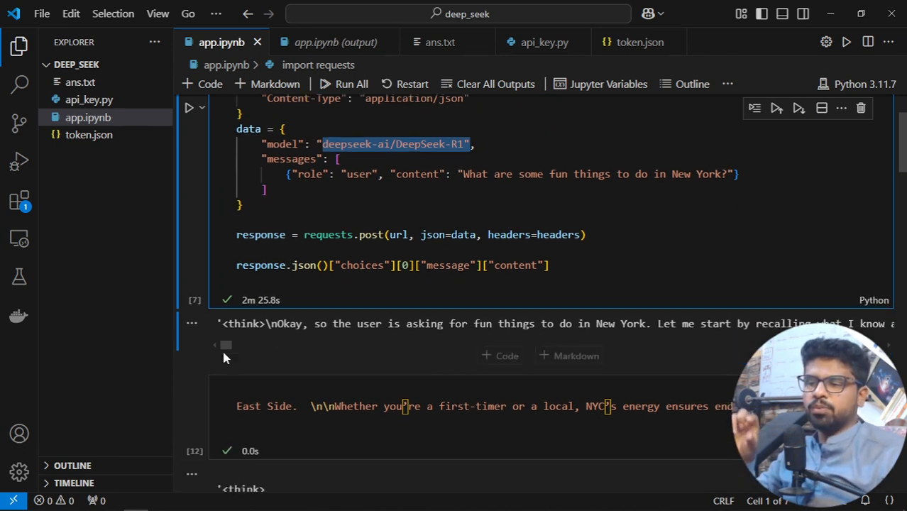
{"action": "mouse_move", "coordinate": [275, 349]}
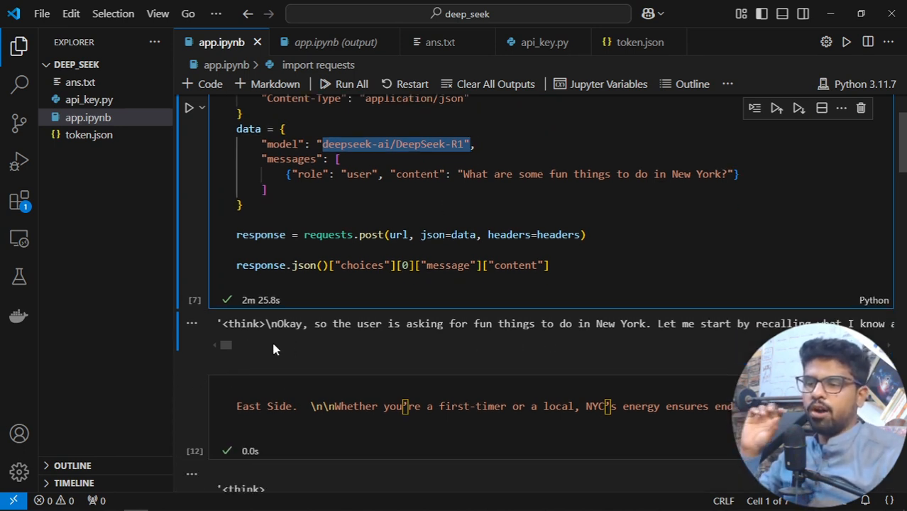
{"action": "scroll", "scroll_direction": "down", "scroll_amount": 3}
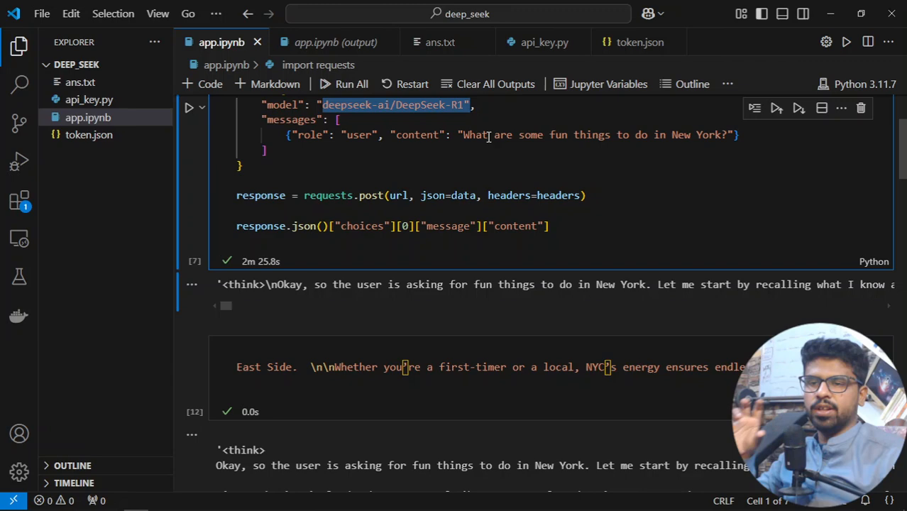
{"action": "scroll", "scroll_direction": "down", "scroll_amount": 3}
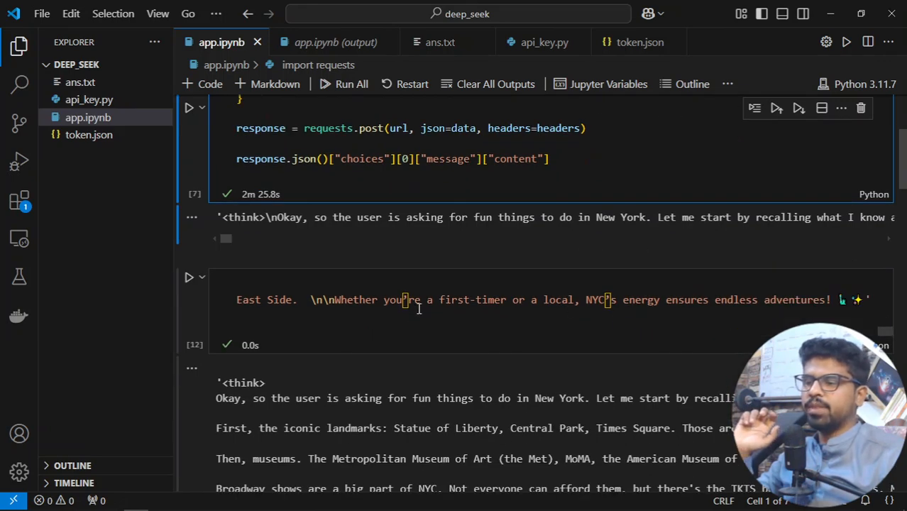
{"action": "scroll", "scroll_direction": "down", "scroll_amount": 3}
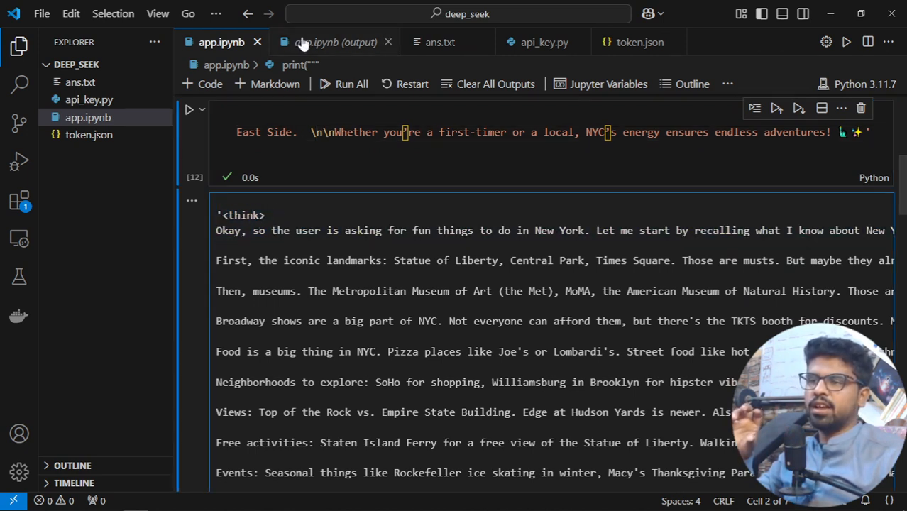
- View the full output as text, highlighting 'Pizza' and scrolling through the recommendations
{"action": "left_click", "coordinate": [327, 41]}
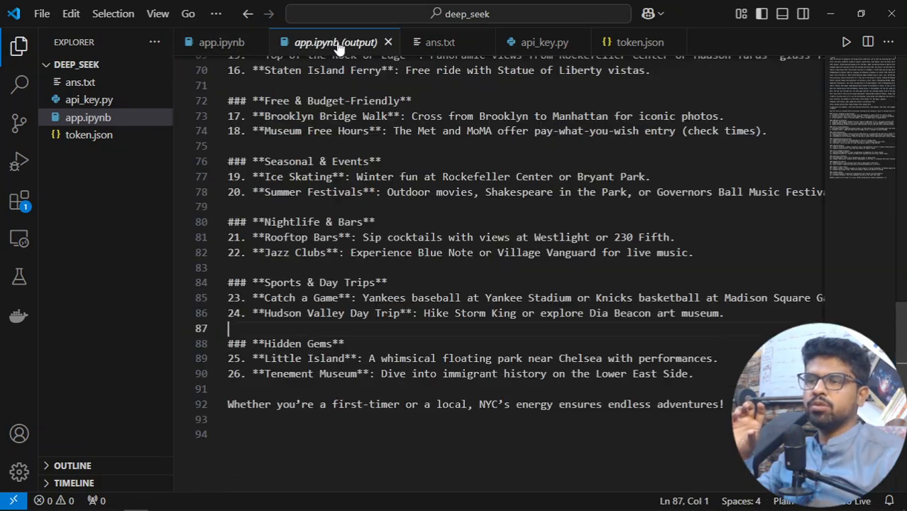
{"action": "scroll", "scroll_direction": "up", "scroll_amount": 3}
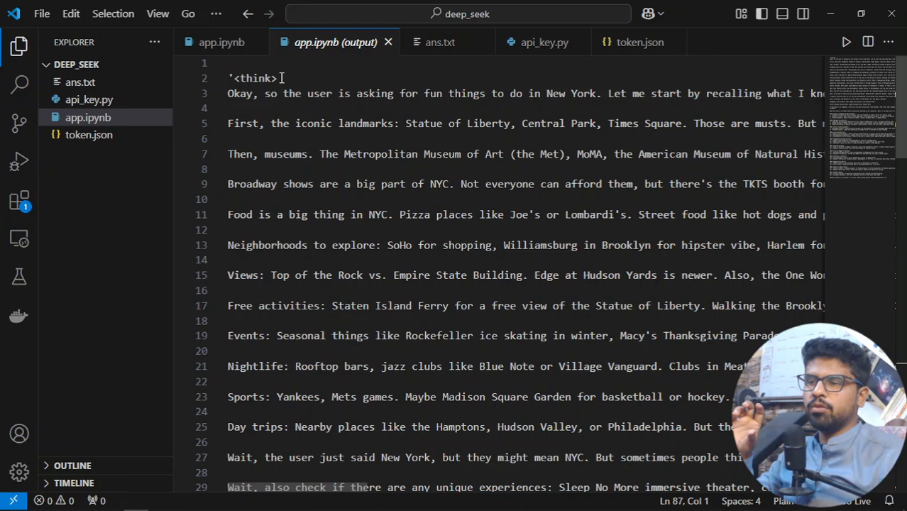
{"action": "double_click", "coordinate": [253, 78]}
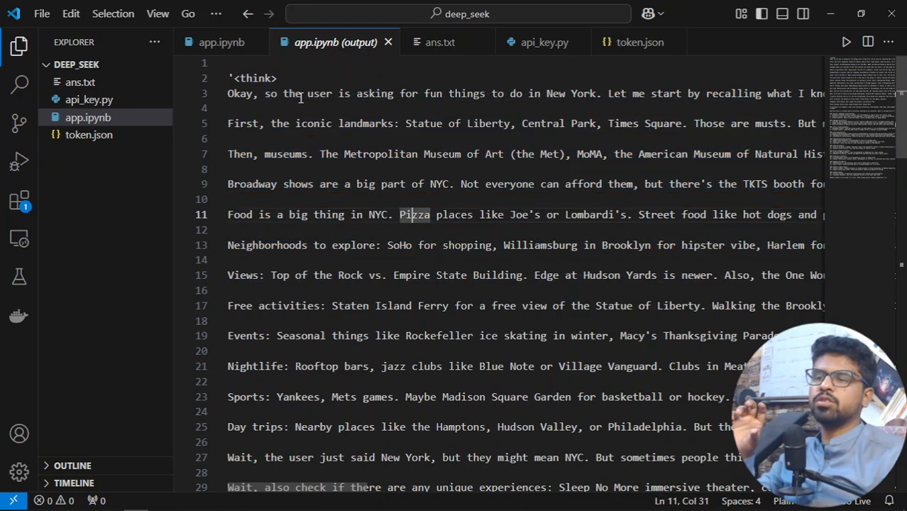
{"action": "mouse_move", "coordinate": [618, 103]}
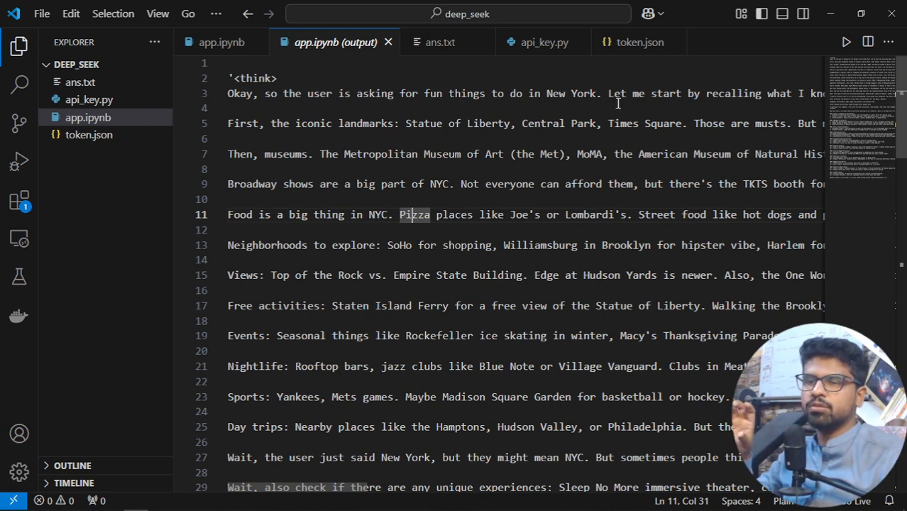
{"action": "scroll", "scroll_direction": "down", "scroll_amount": 3}
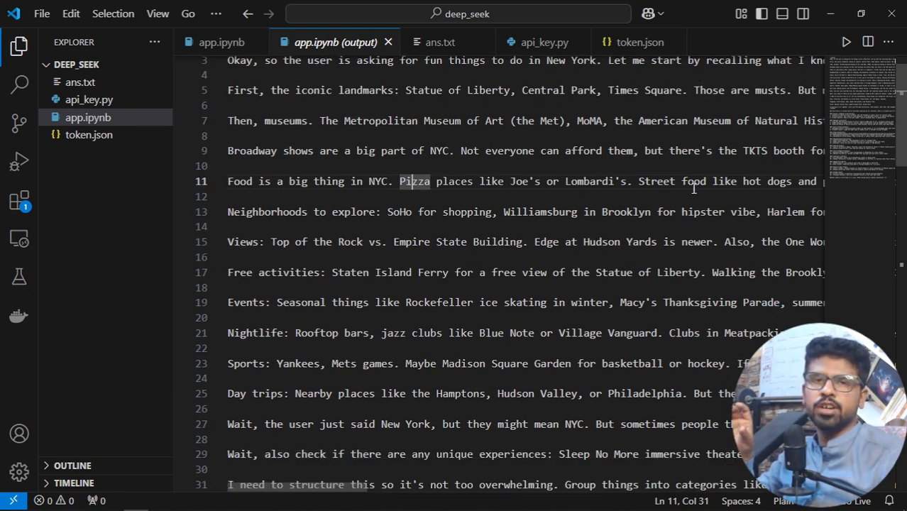
{"action": "scroll", "scroll_direction": "down", "scroll_amount": 3}
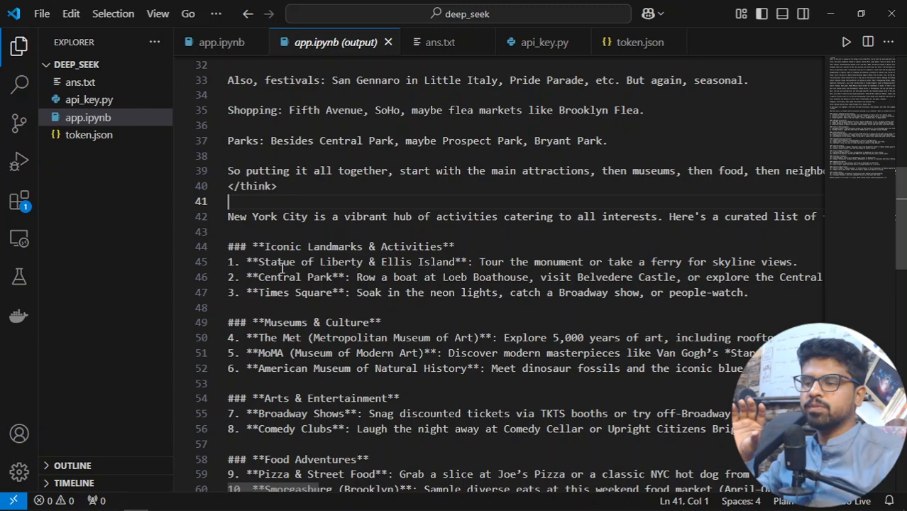
{"action": "scroll", "scroll_direction": "down", "scroll_amount": 3}
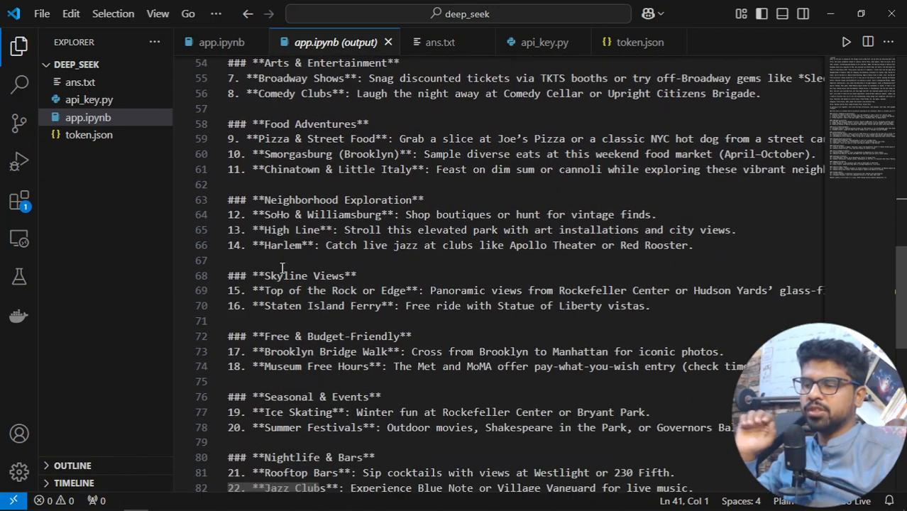
{"action": "scroll", "scroll_direction": "down", "scroll_amount": 3}
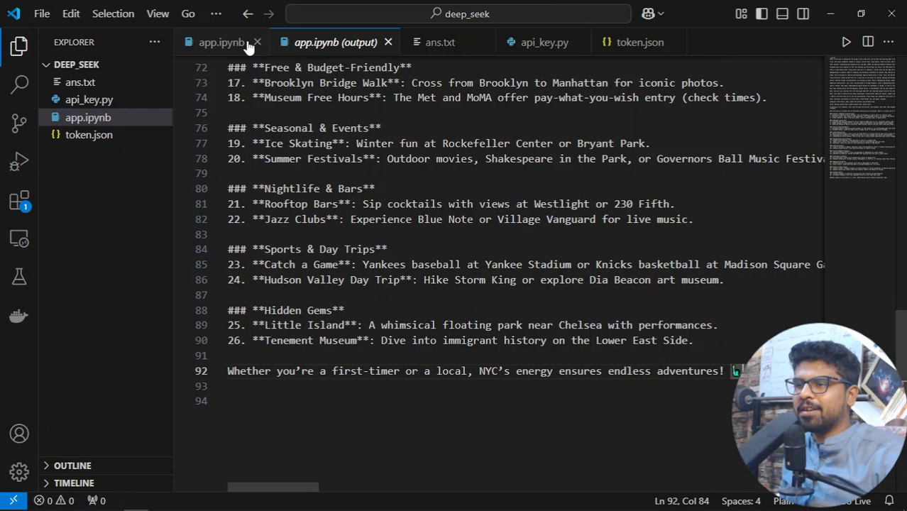
- Return to the app.ipynb tab and scroll down to the Google Calendar code cell
{"action": "left_click", "coordinate": [220, 42]}
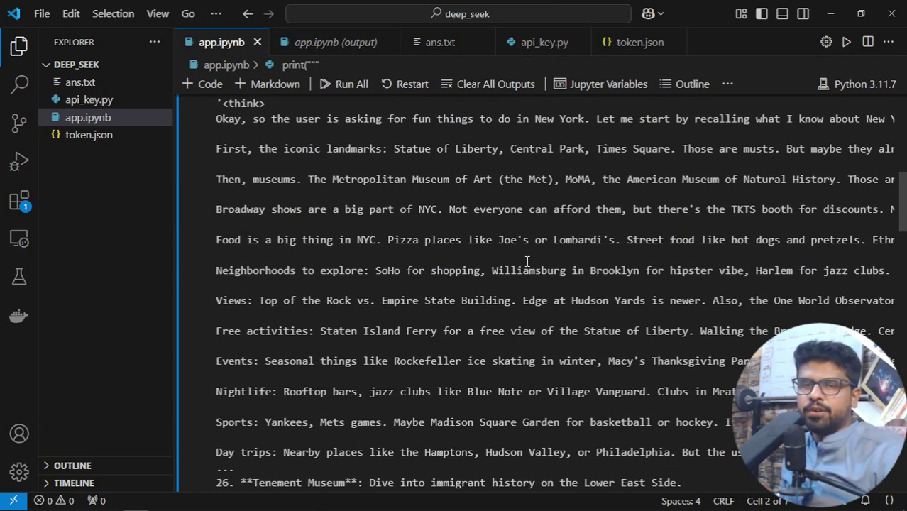
{"action": "scroll", "scroll_direction": "down", "scroll_amount": 3}
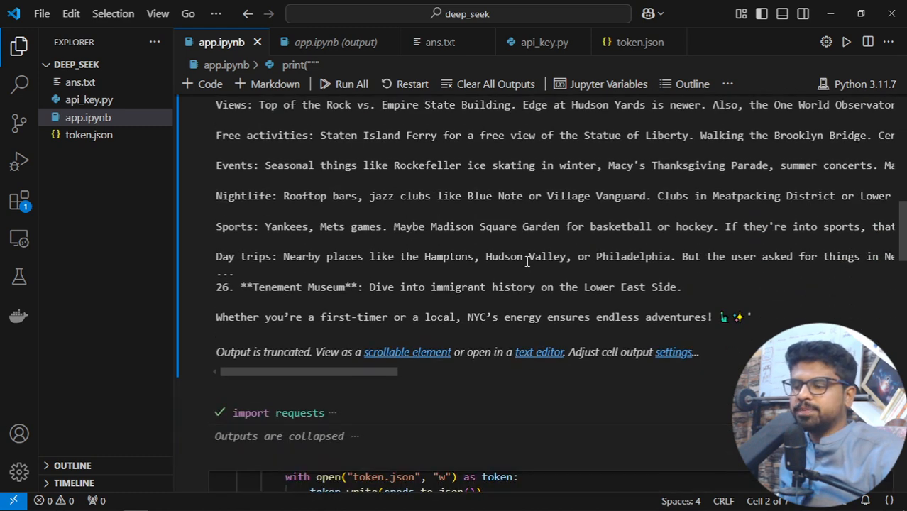
{"action": "scroll", "scroll_direction": "down", "scroll_amount": 3}
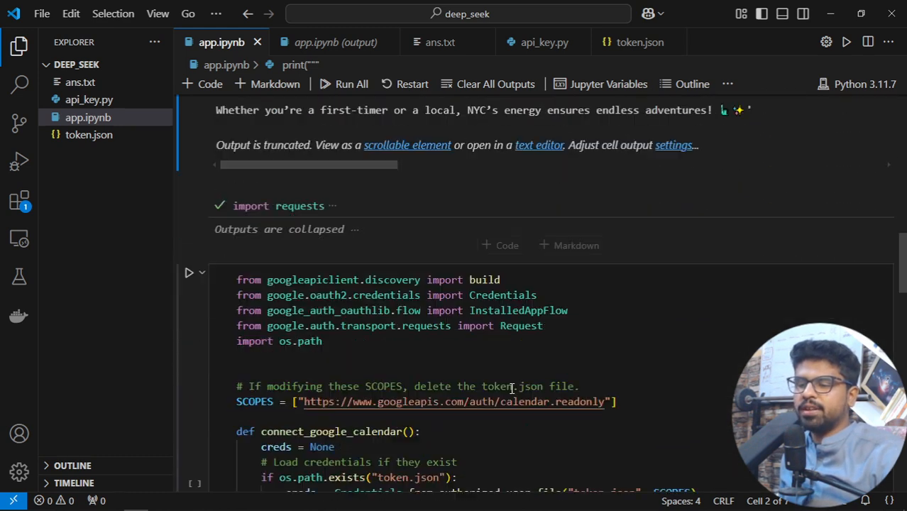
{"action": "scroll", "scroll_direction": "down", "scroll_amount": 3}
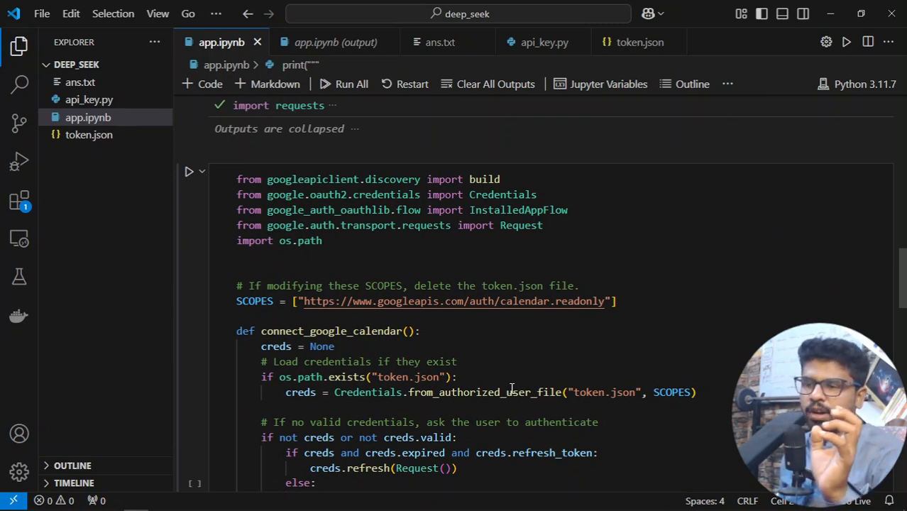
{"action": "scroll", "scroll_direction": "down", "scroll_amount": 3}
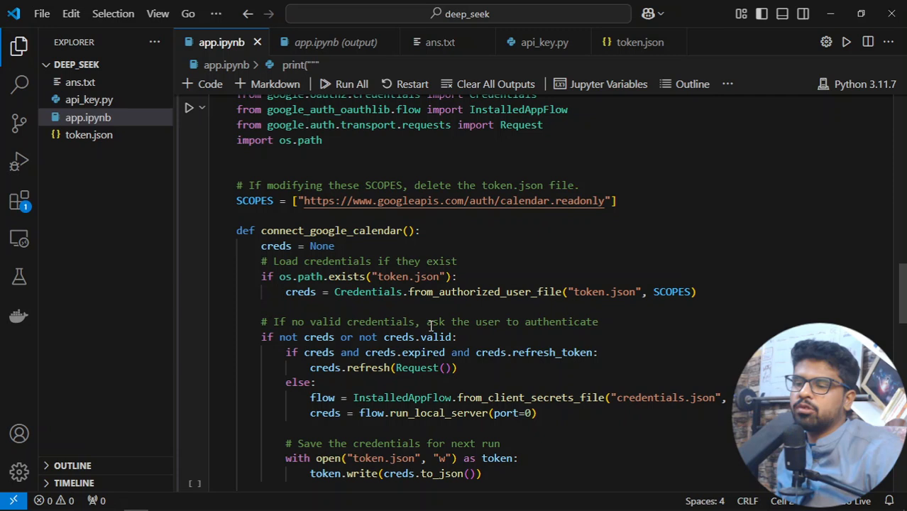
{"action": "mouse_move", "coordinate": [331, 230]}
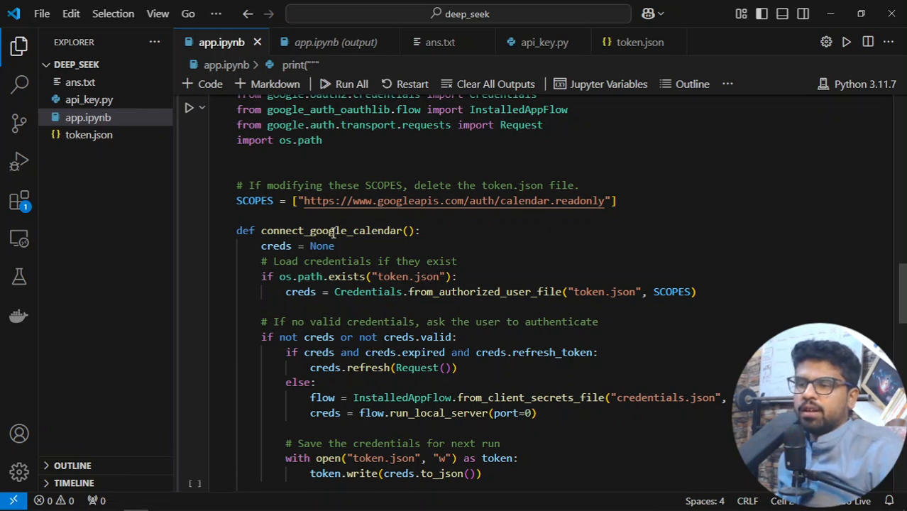
{"action": "double_click", "coordinate": [331, 230]}
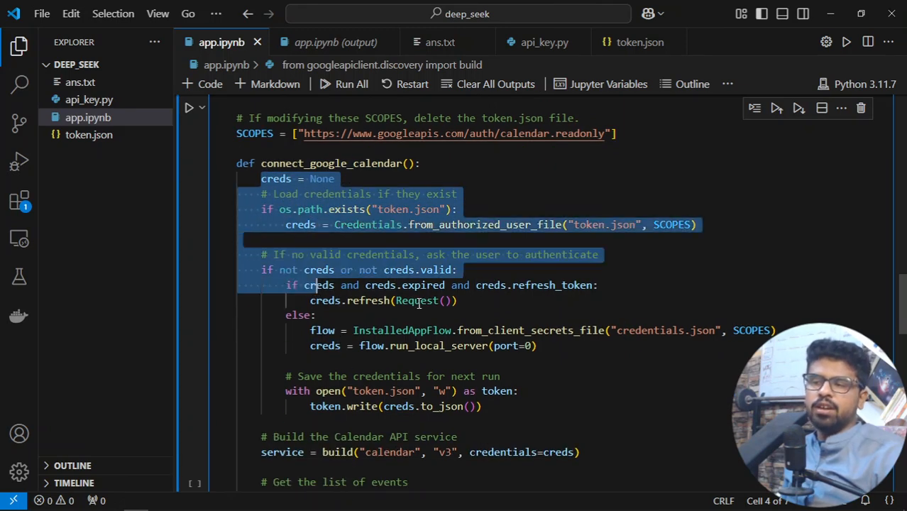
{"action": "mouse_move", "coordinate": [433, 345]}
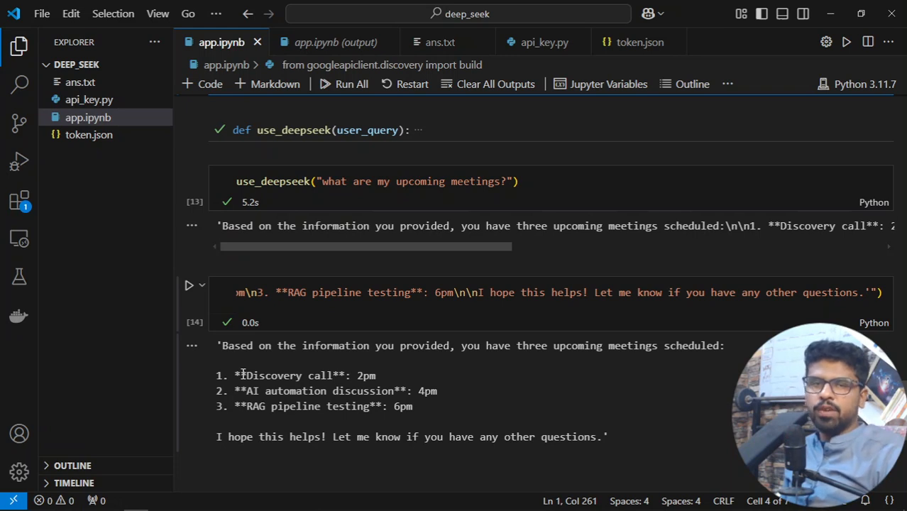
{"action": "mouse_move", "coordinate": [327, 375]}
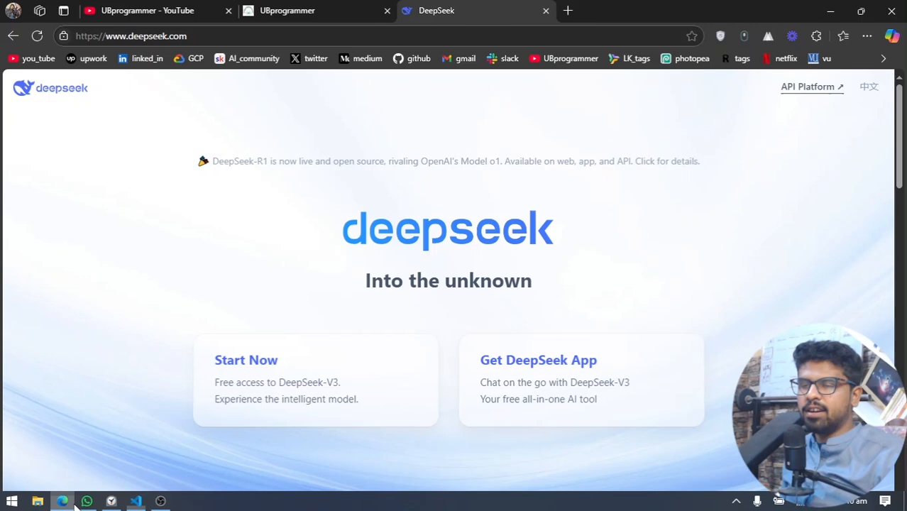
- Open a new browser tab beside the DeepSeek homepage
{"action": "left_click", "coordinate": [568, 11]}
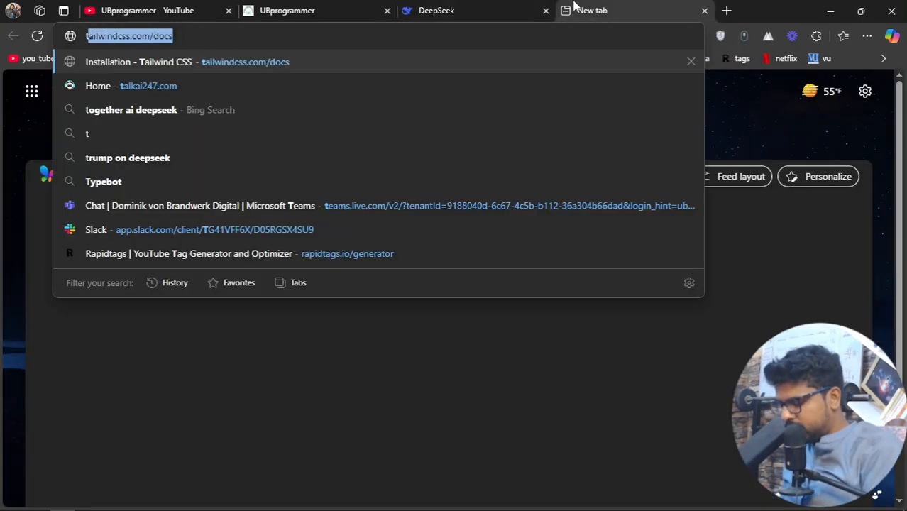
- Search for 'together ai deepseek' and return to its results tab
{"action": "type", "text": "together ai deepseek"}
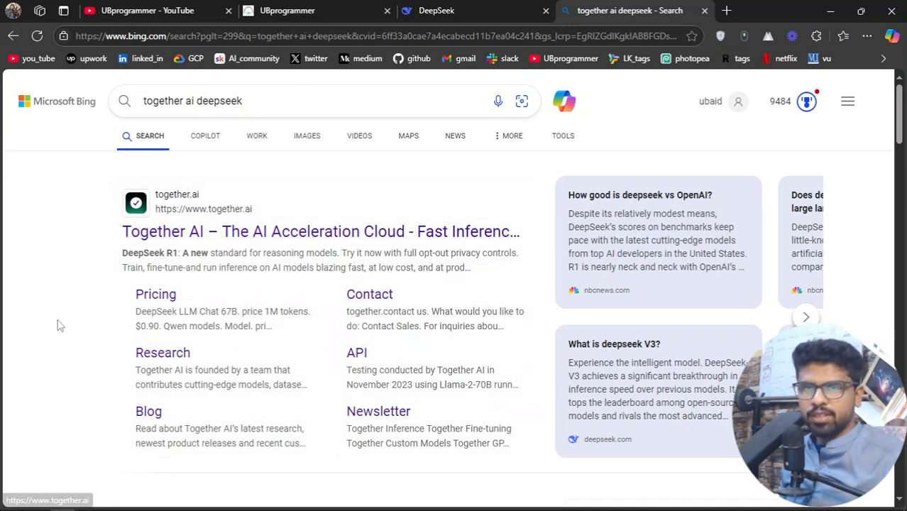
{"action": "mouse_move", "coordinate": [121, 234]}
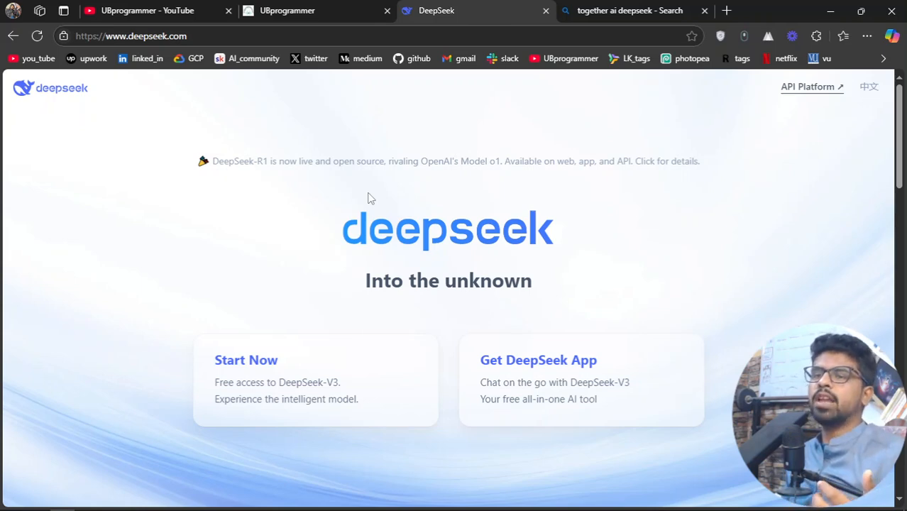
{"action": "left_click", "coordinate": [633, 11]}
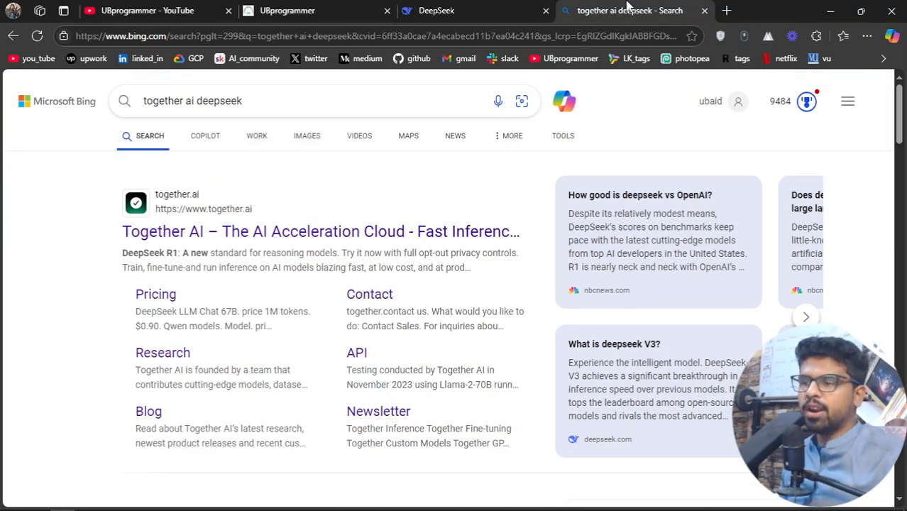
{"action": "mouse_move", "coordinate": [195, 245]}
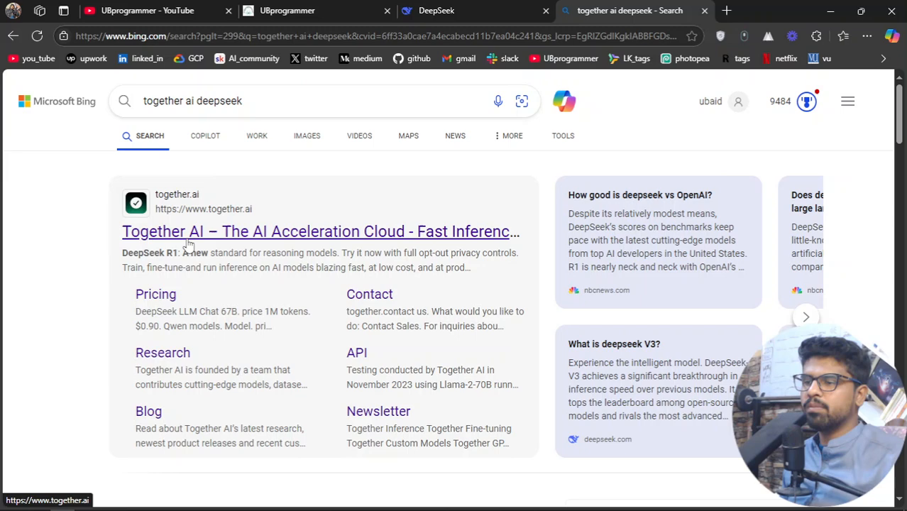
{"action": "mouse_move", "coordinate": [226, 226]}
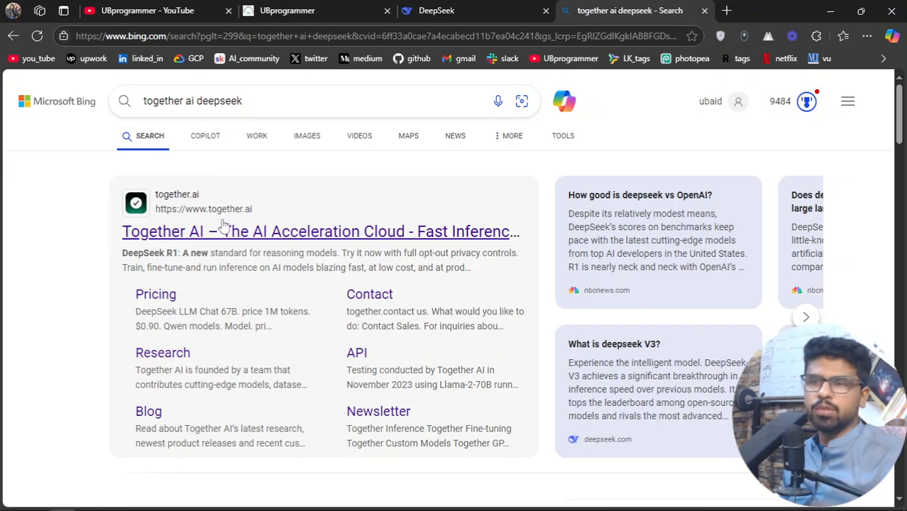
{"action": "mouse_move", "coordinate": [153, 255]}
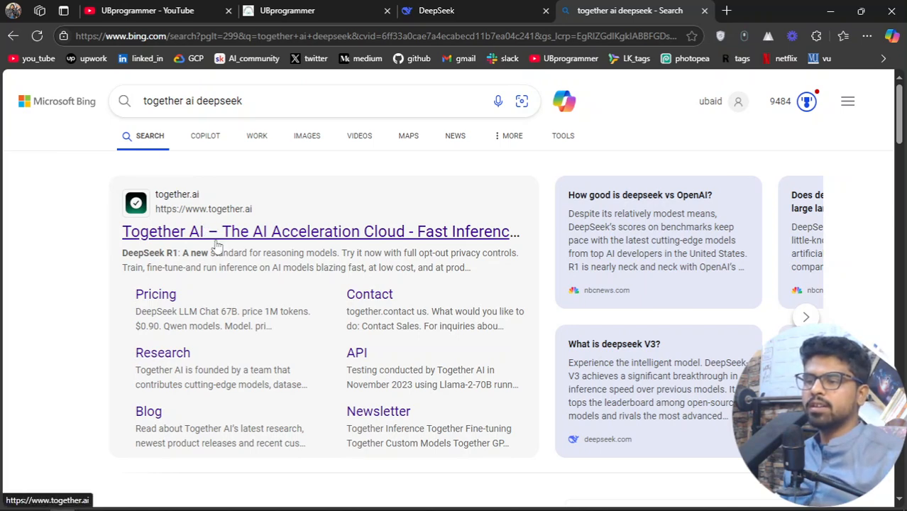
{"action": "mouse_move", "coordinate": [312, 235]}
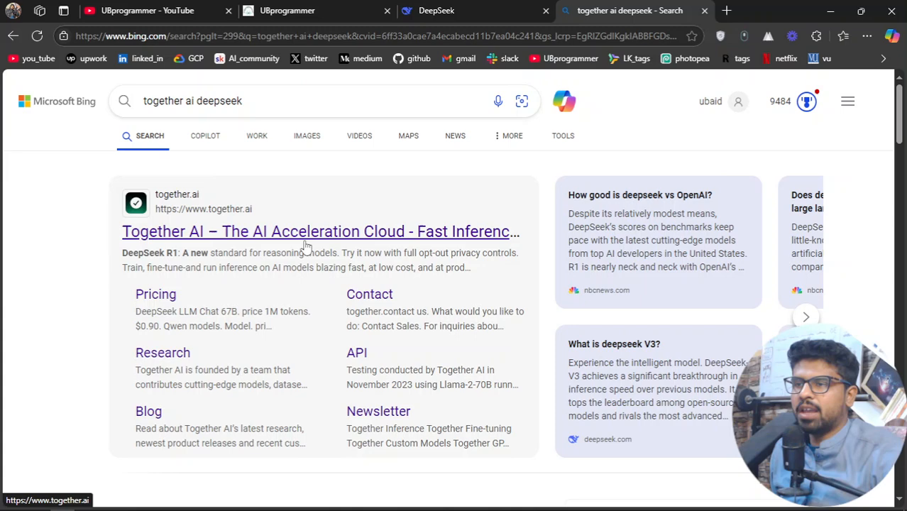
{"action": "mouse_move", "coordinate": [252, 269]}
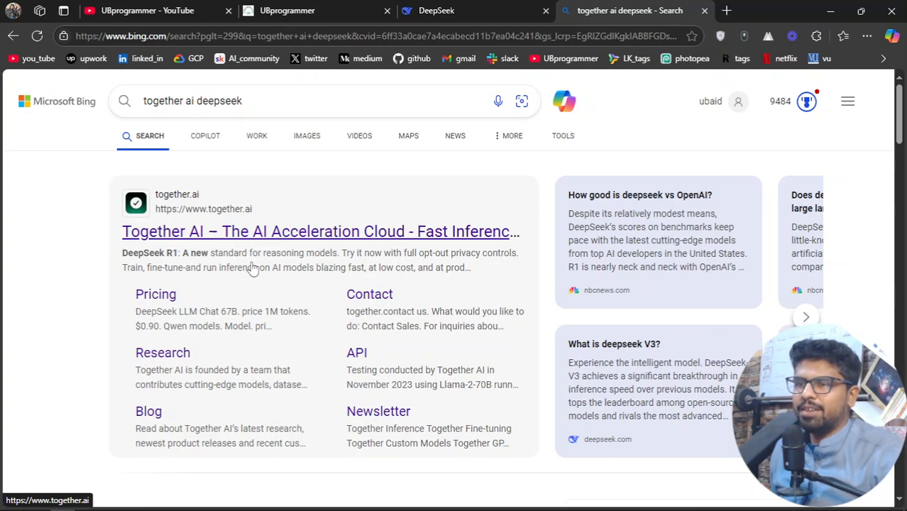
- Switch to the UBprogrammer website tab
{"action": "left_click", "coordinate": [287, 10]}
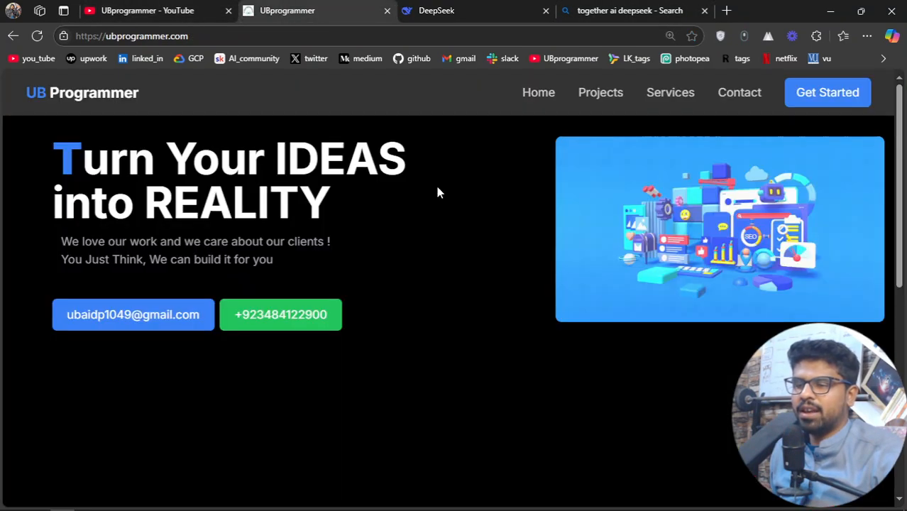
{"action": "mouse_move", "coordinate": [160, 498]}
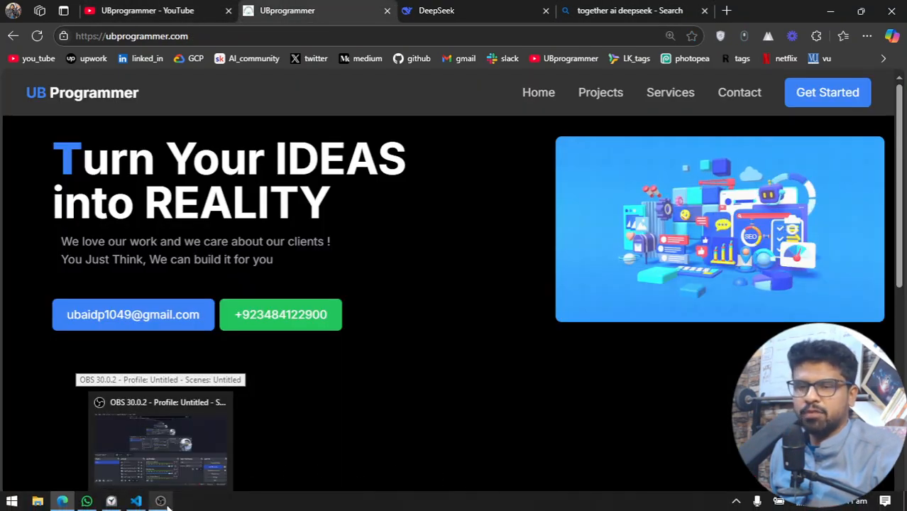